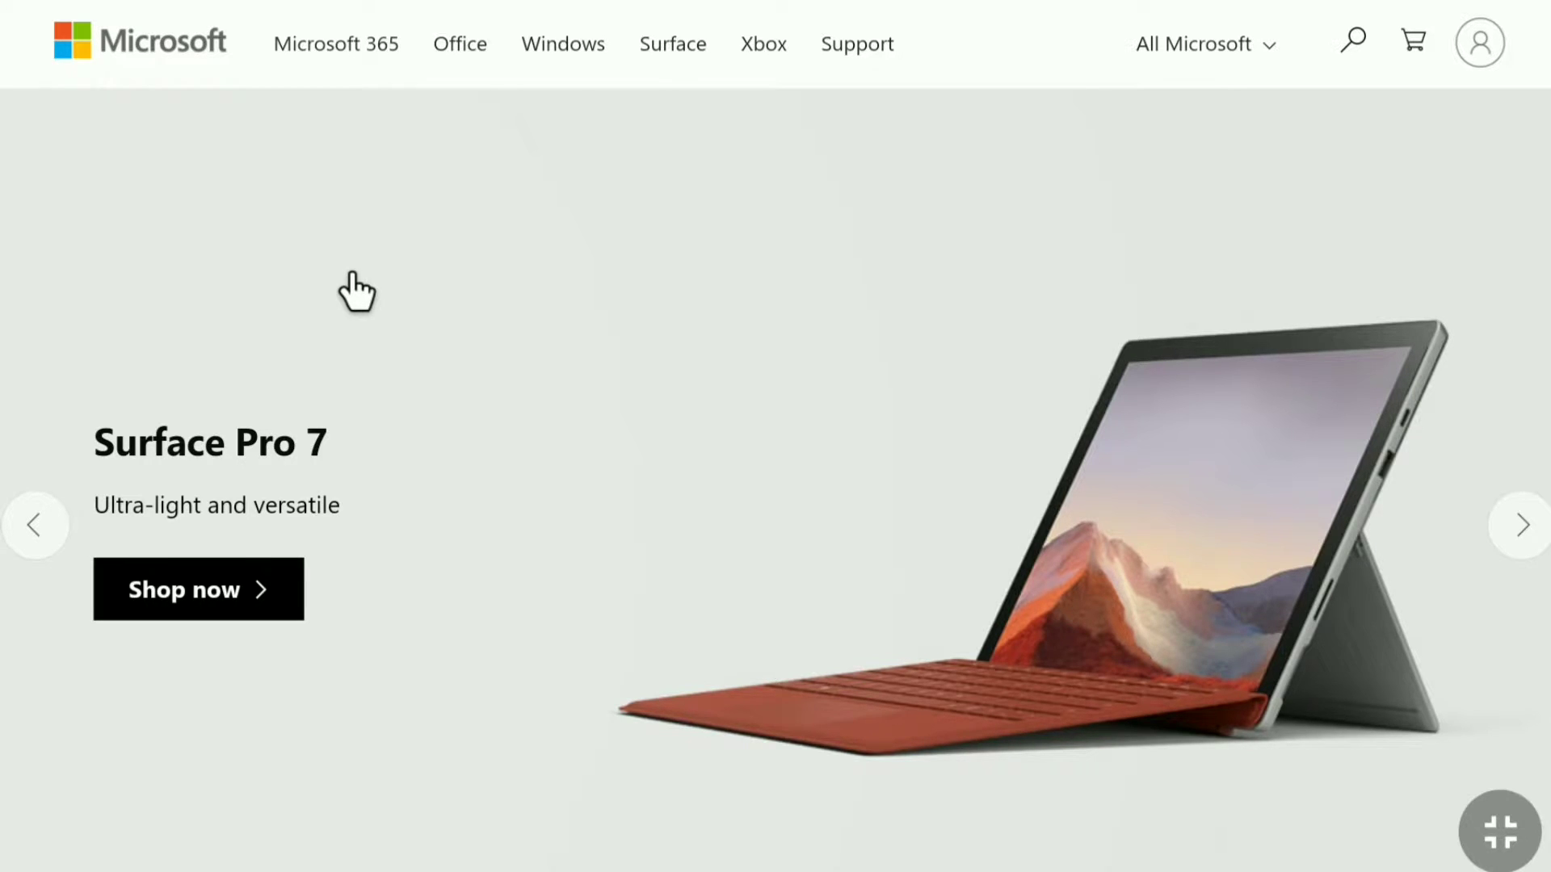
pyautogui.moveTo(478, 299)
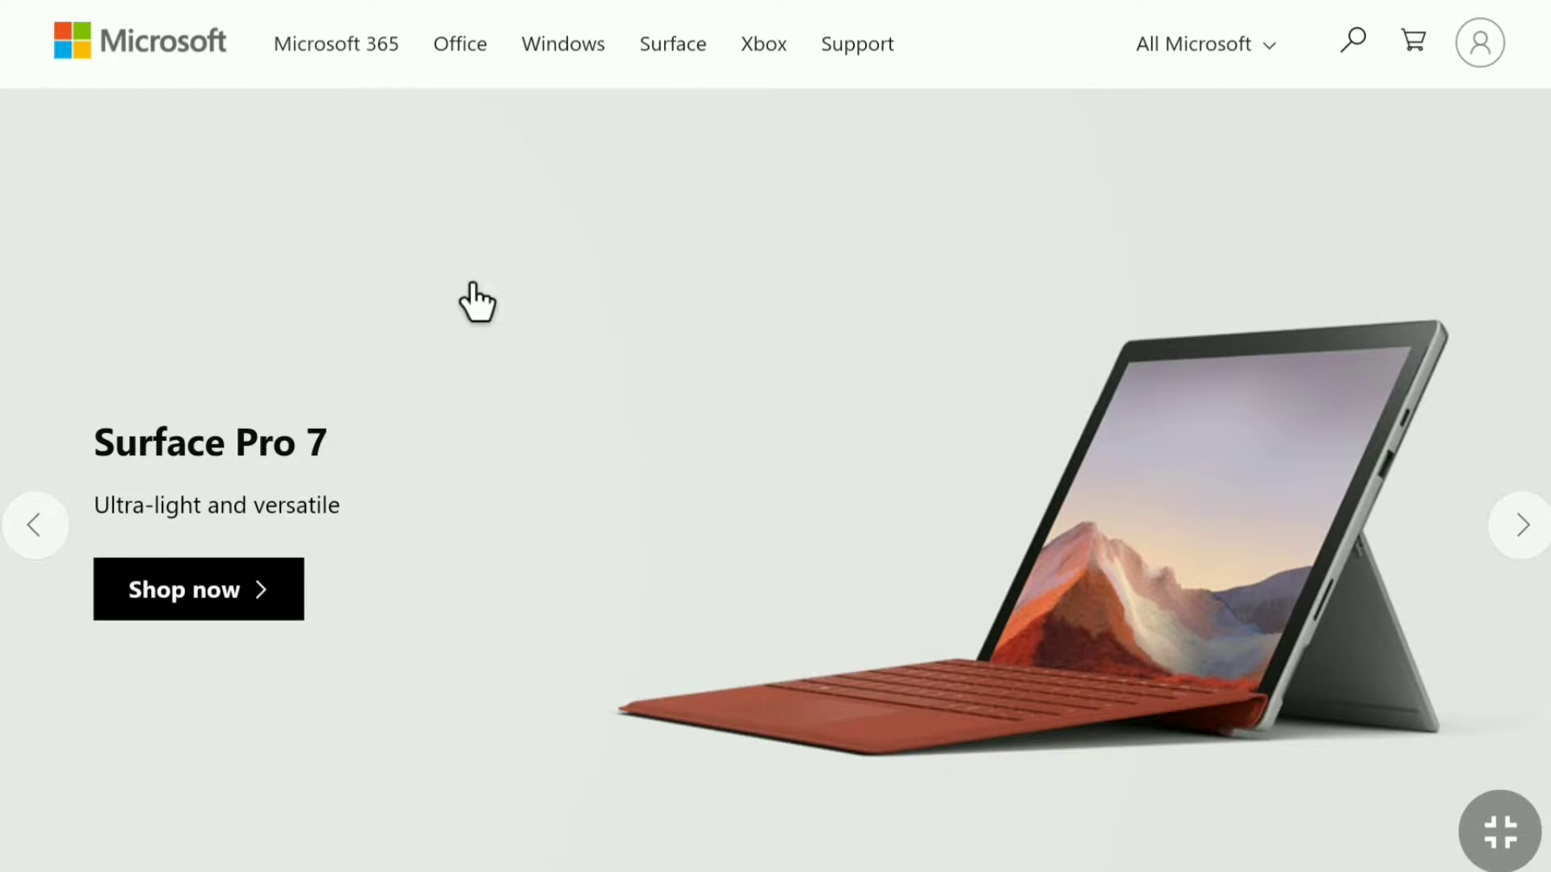
pyautogui.moveTo(1480, 42)
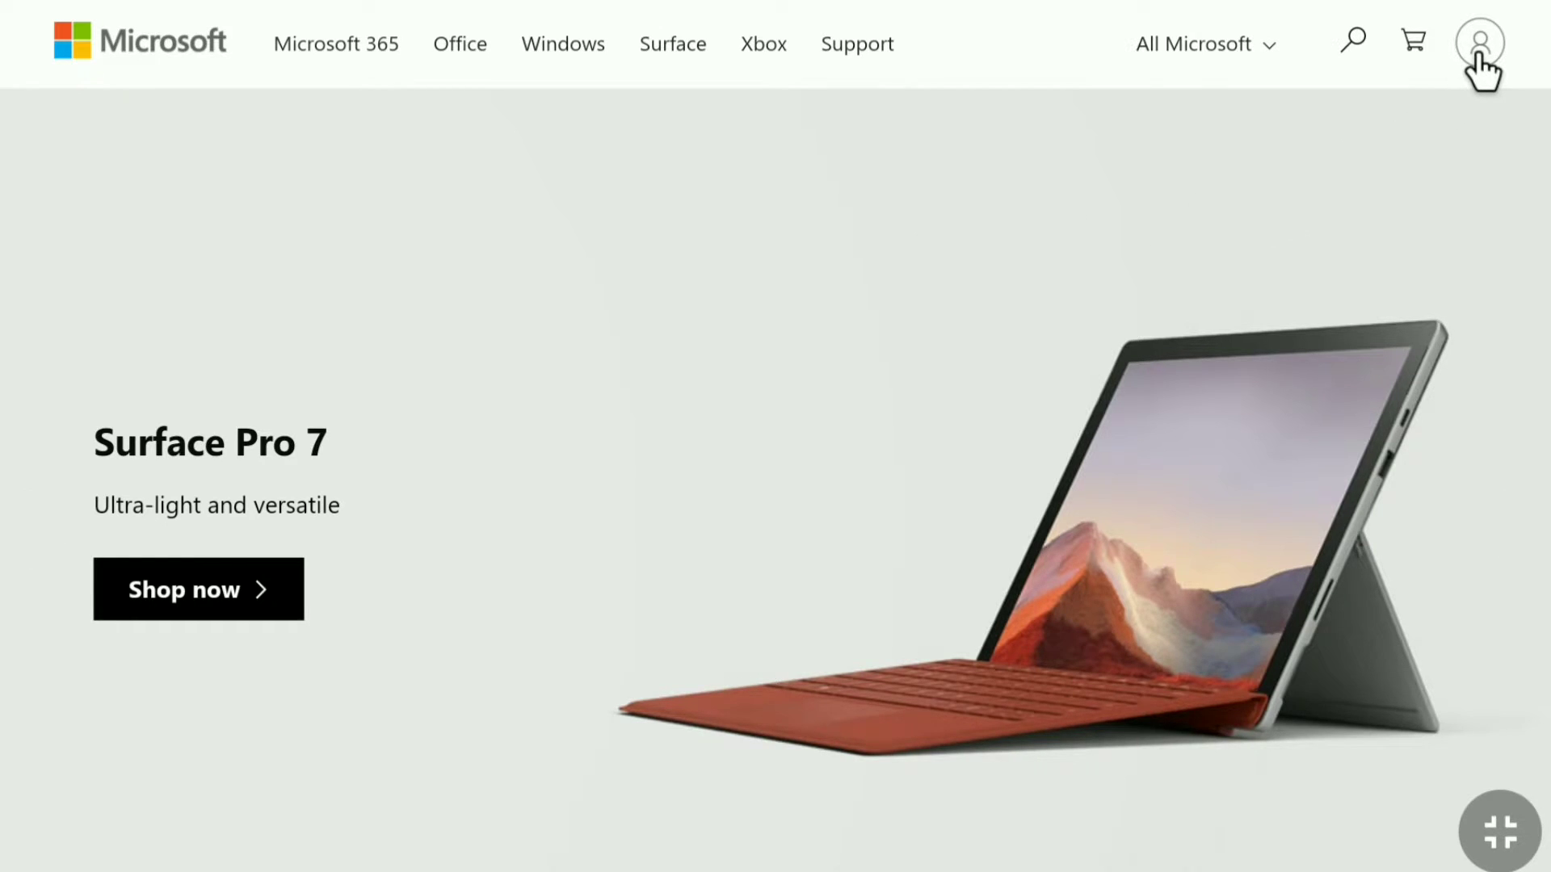
# Reach the Microsoft account overview via the avatar's 'My Microsoft account' link
pyautogui.click(1479, 42)
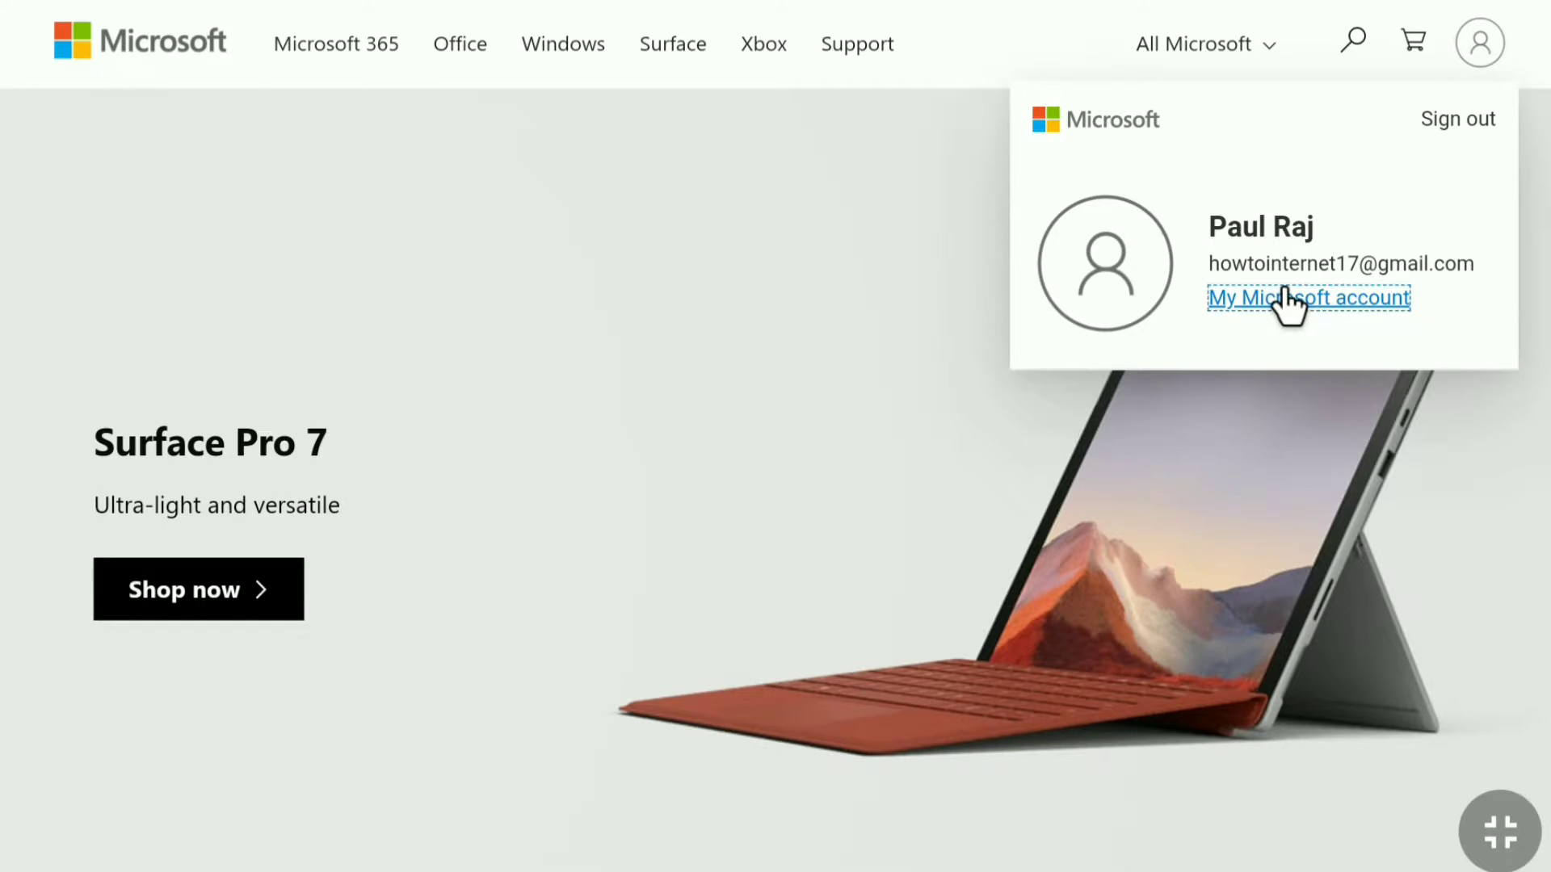
pyautogui.click(1307, 298)
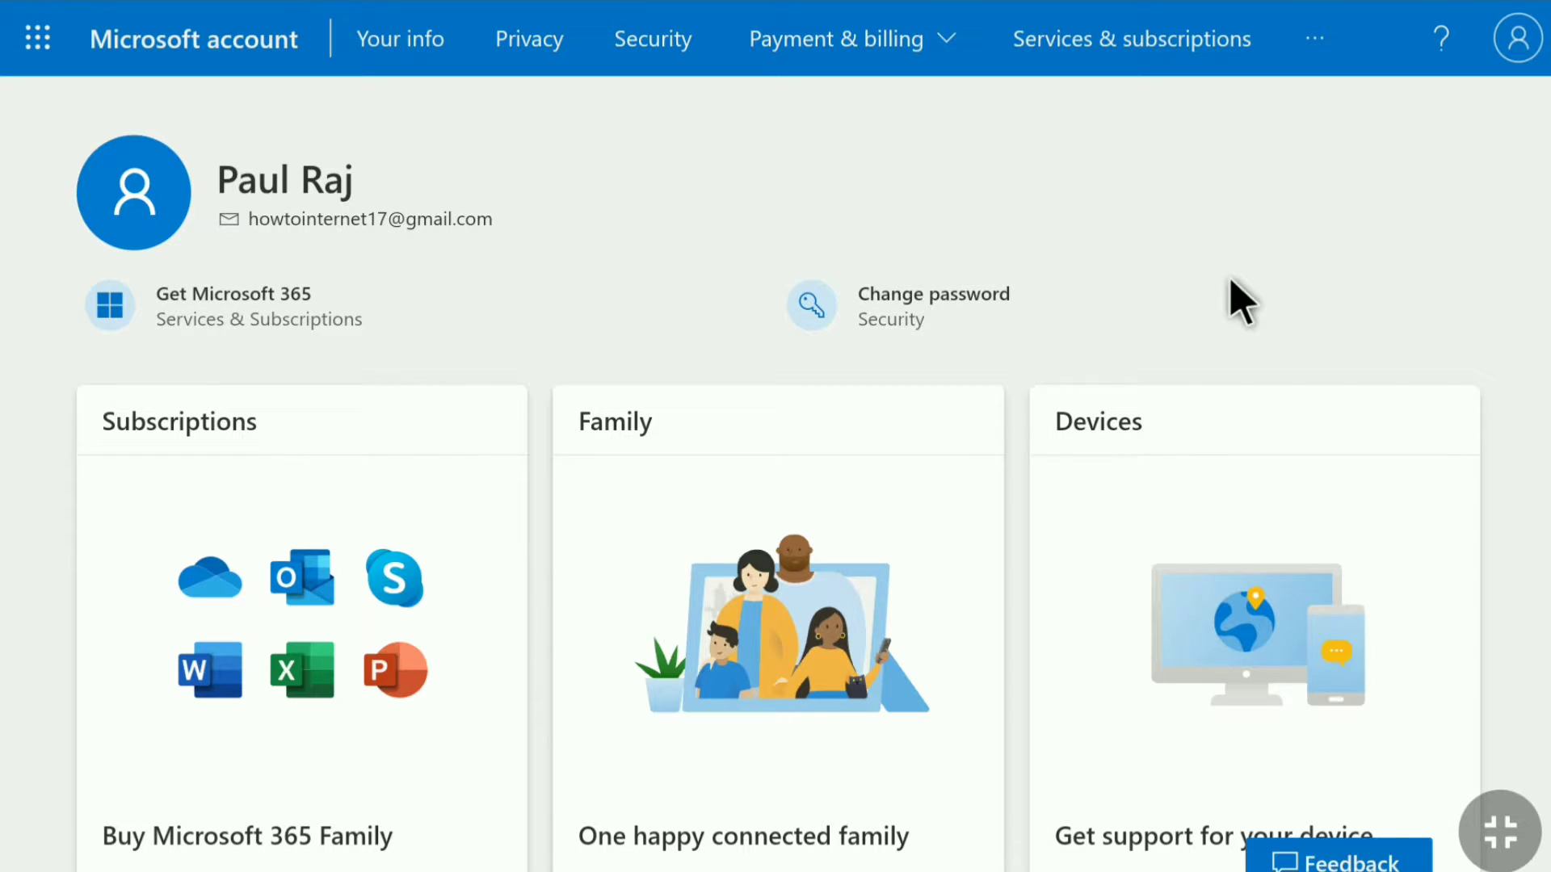
# Go to Your info and begin editing the full name Paul Raj
pyautogui.click(399, 39)
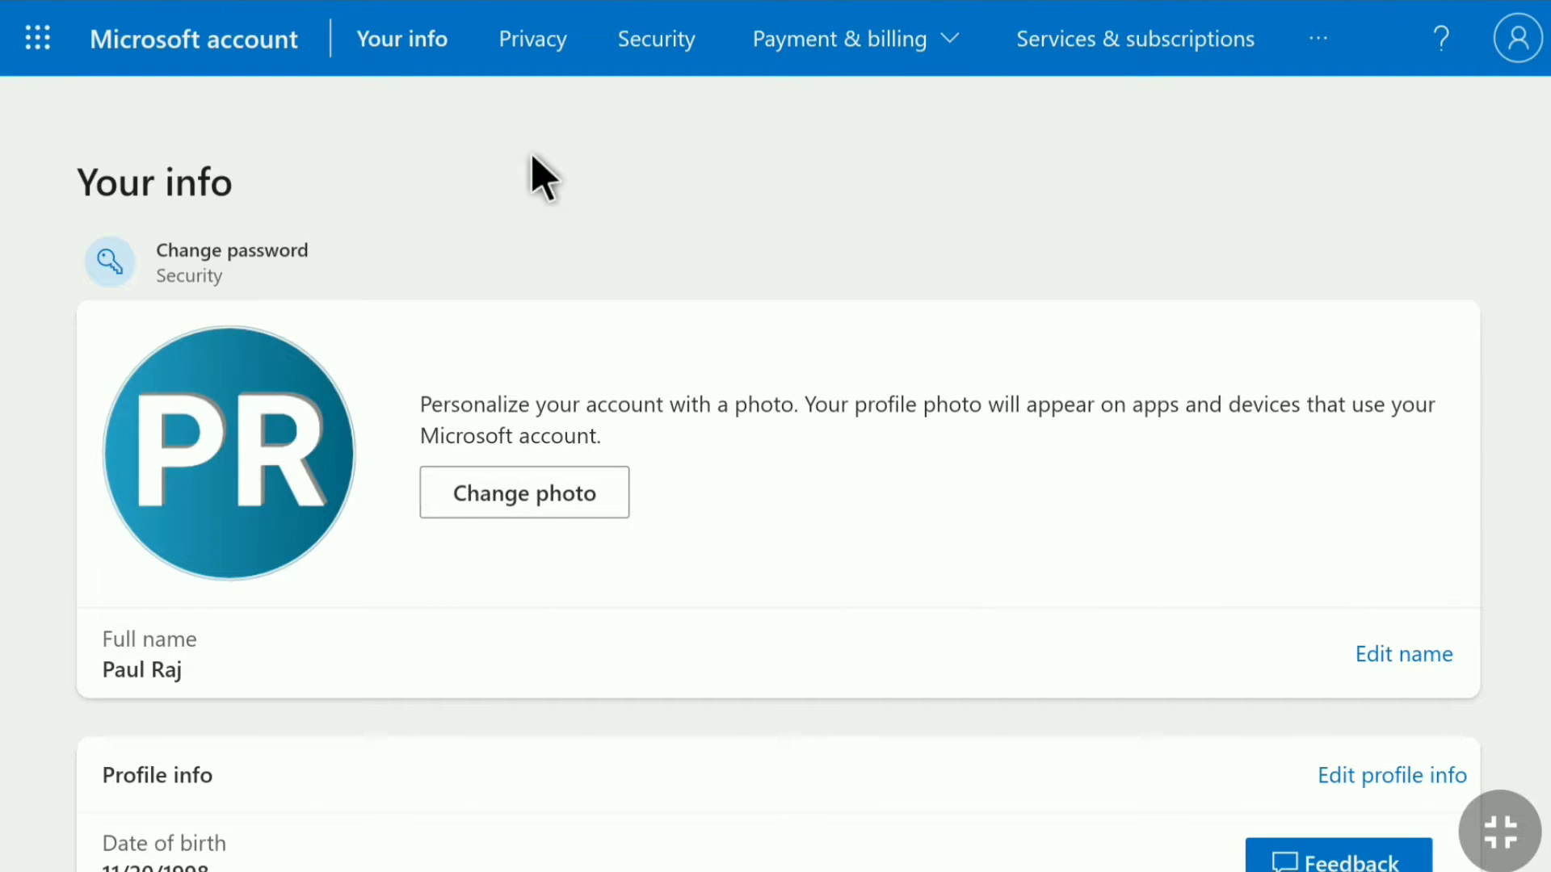
pyautogui.scroll(-3)
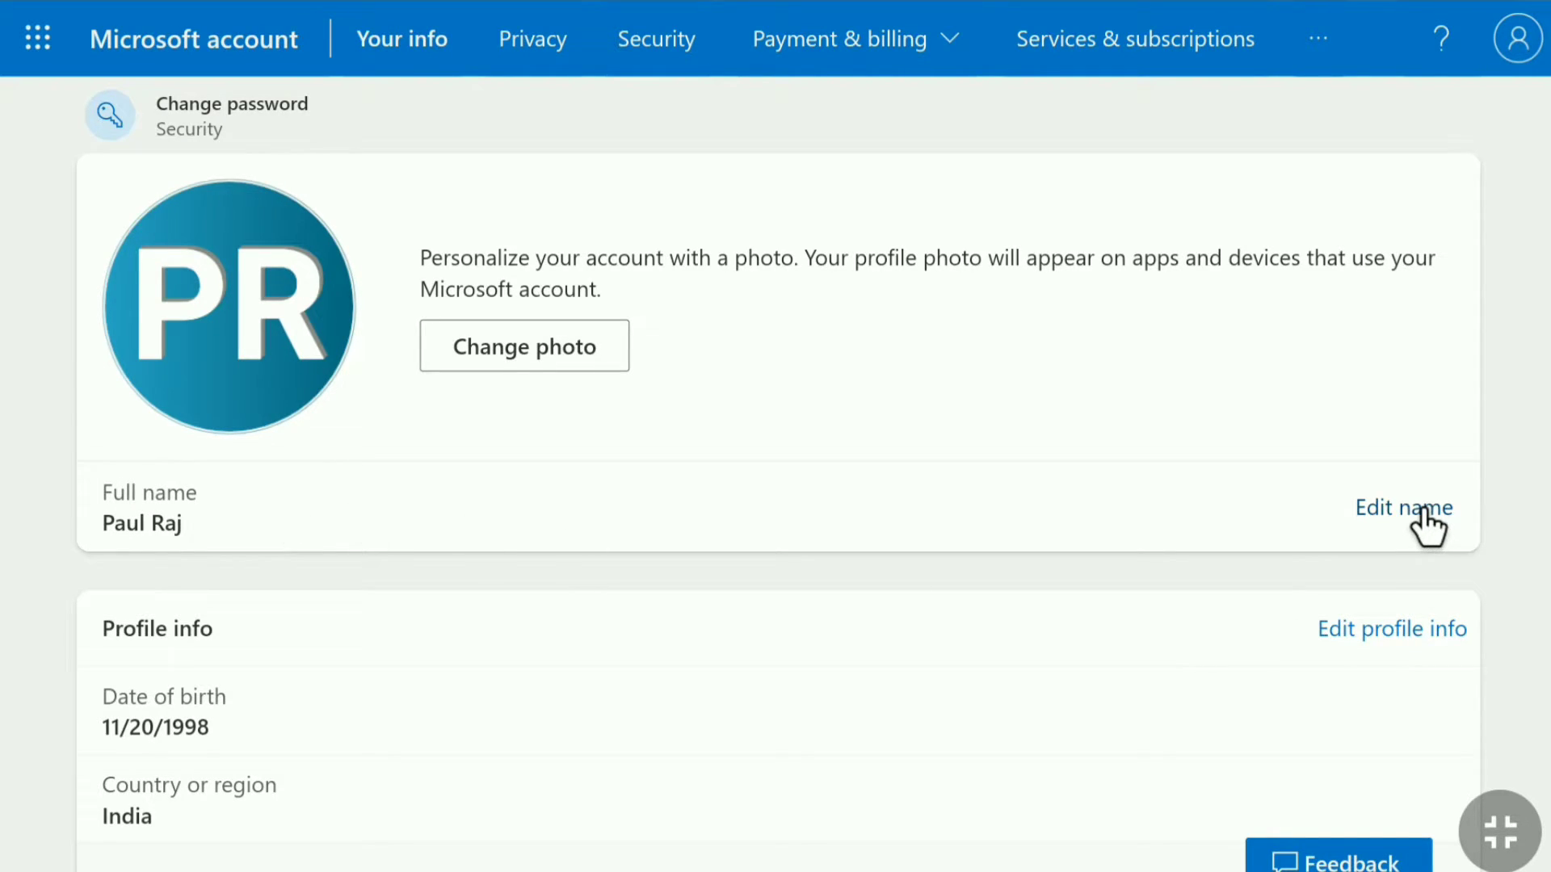
pyautogui.click(1402, 507)
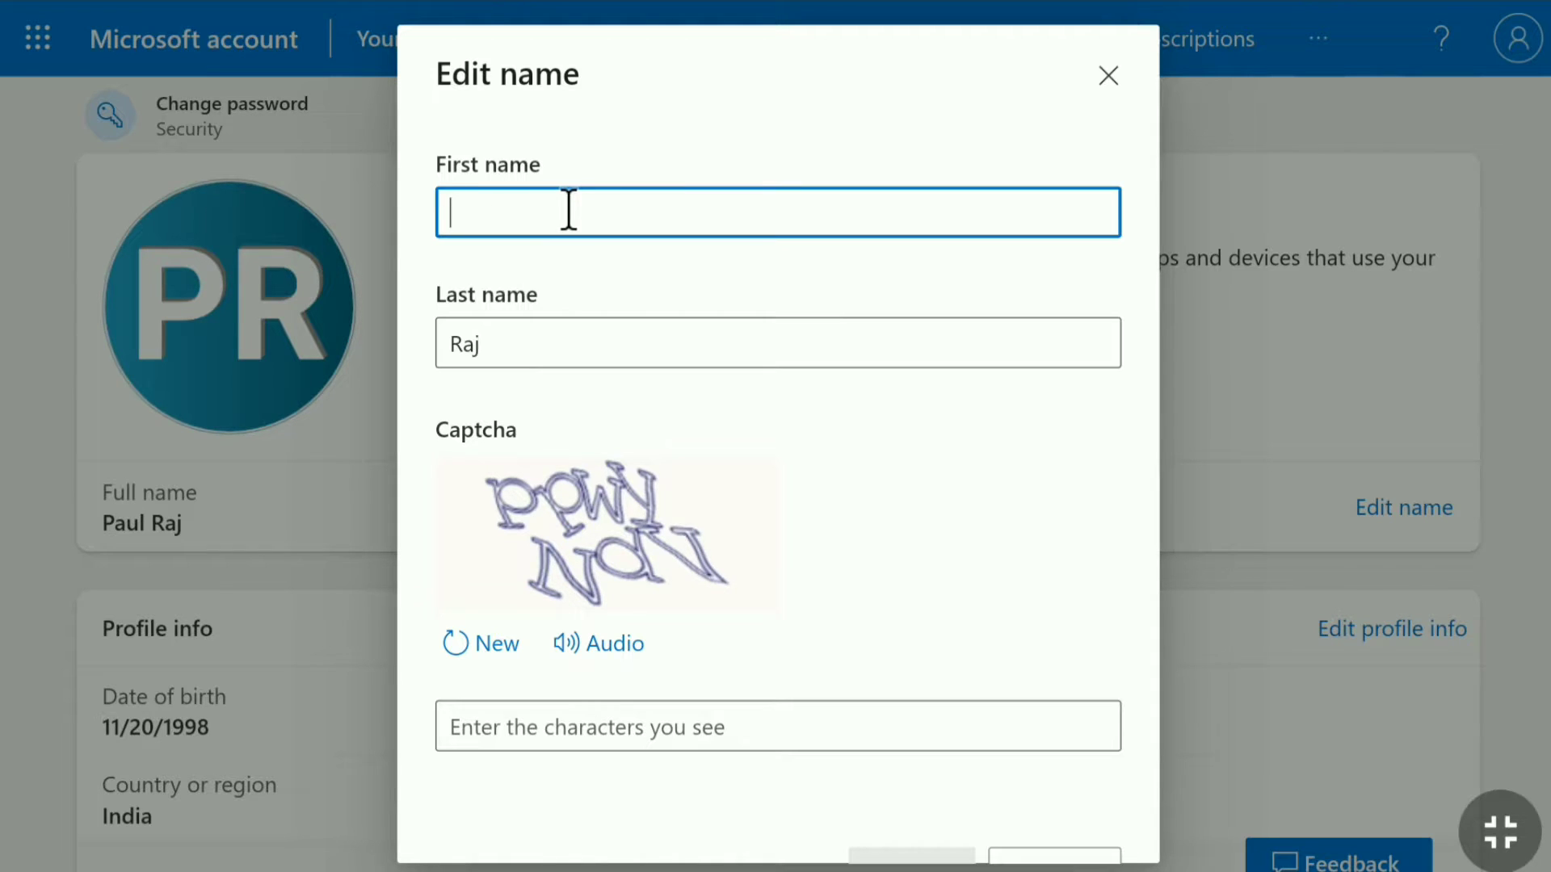
# Enter the new first name Alex and last name Guru in the name editor
pyautogui.write('Alex')
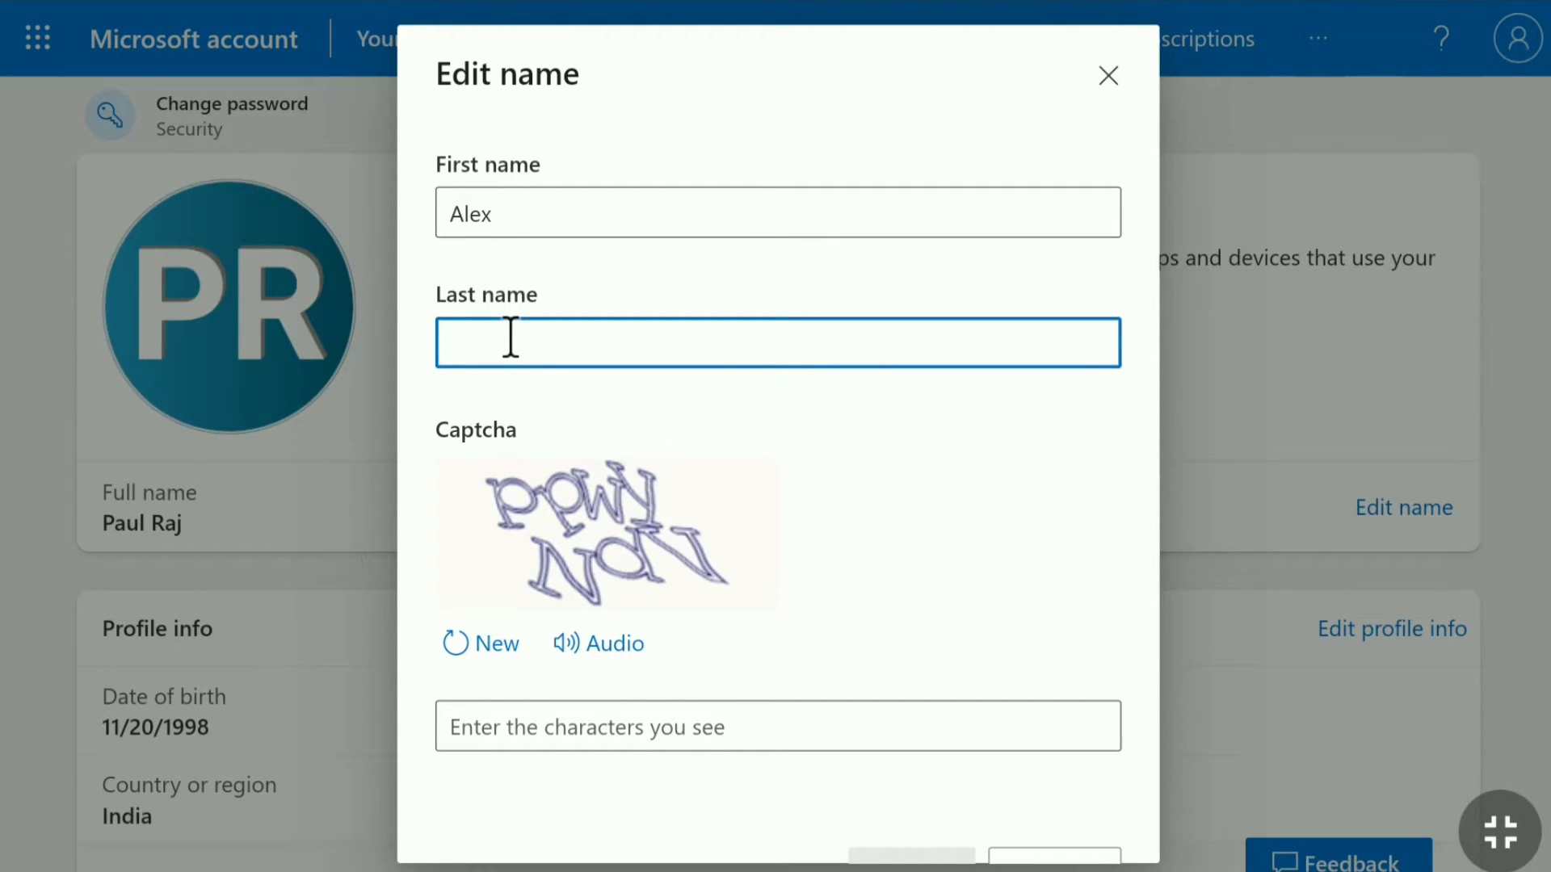
pyautogui.write('Guru')
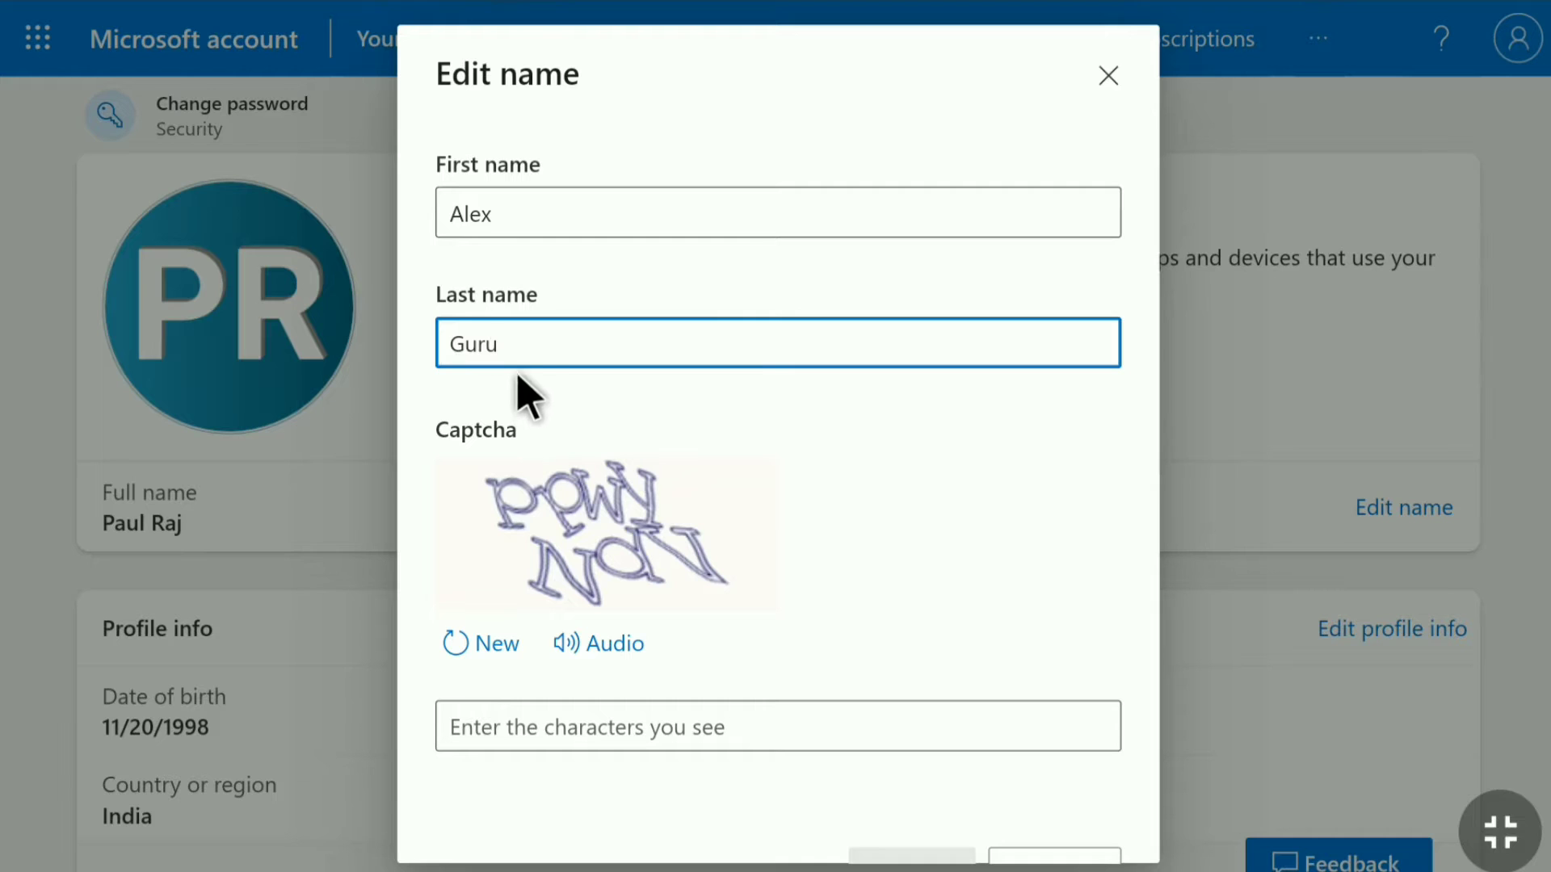
# Solve the captcha with 'ppwyn' and save the name Alex Guru
pyautogui.scroll(-3)
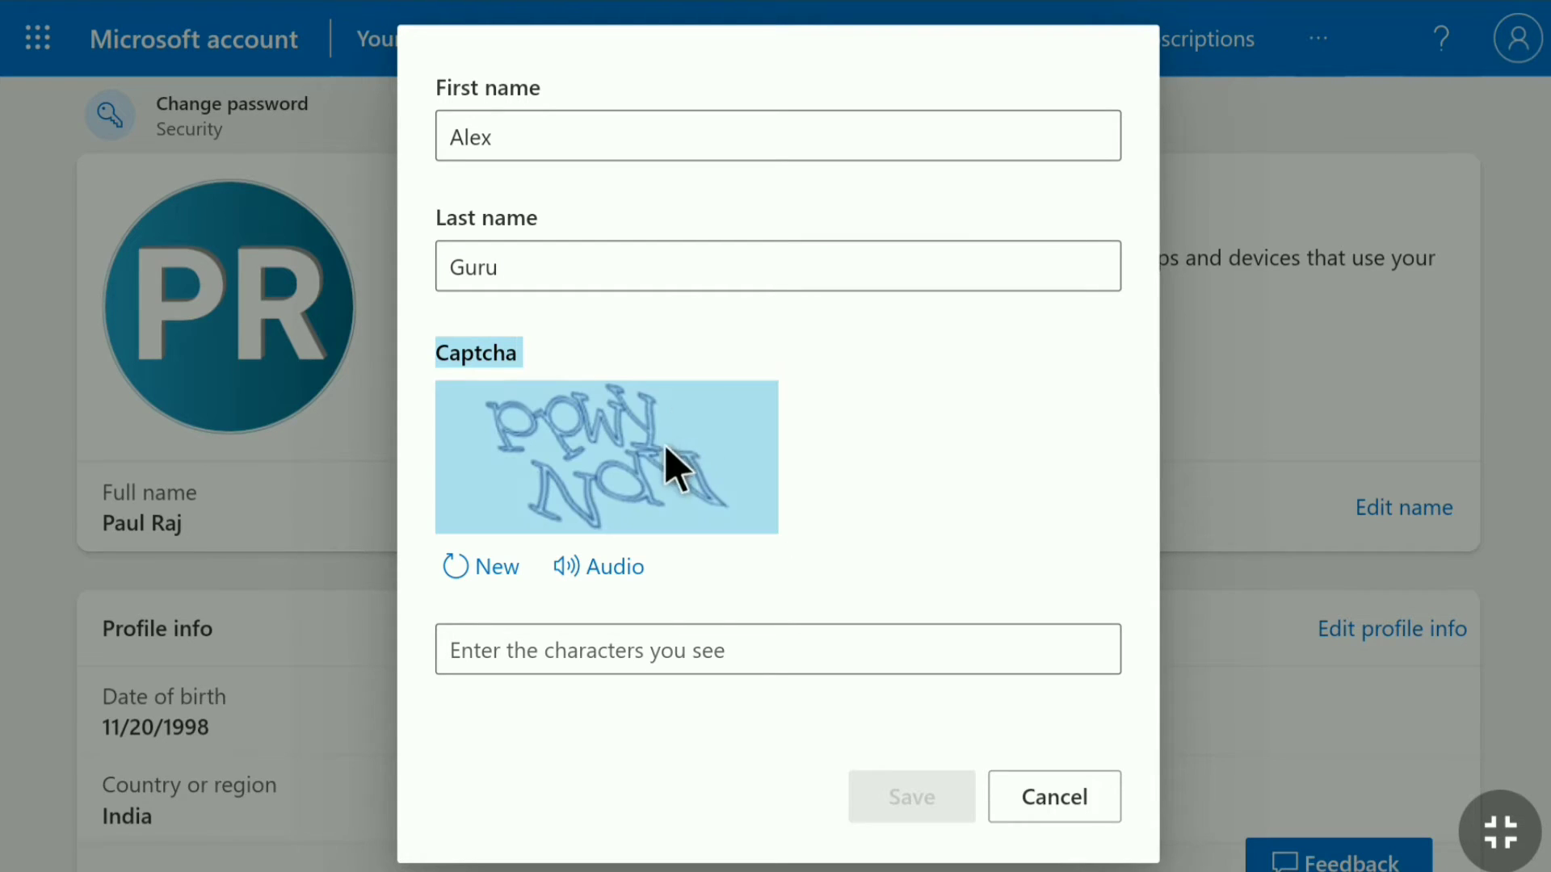
pyautogui.moveTo(569, 509)
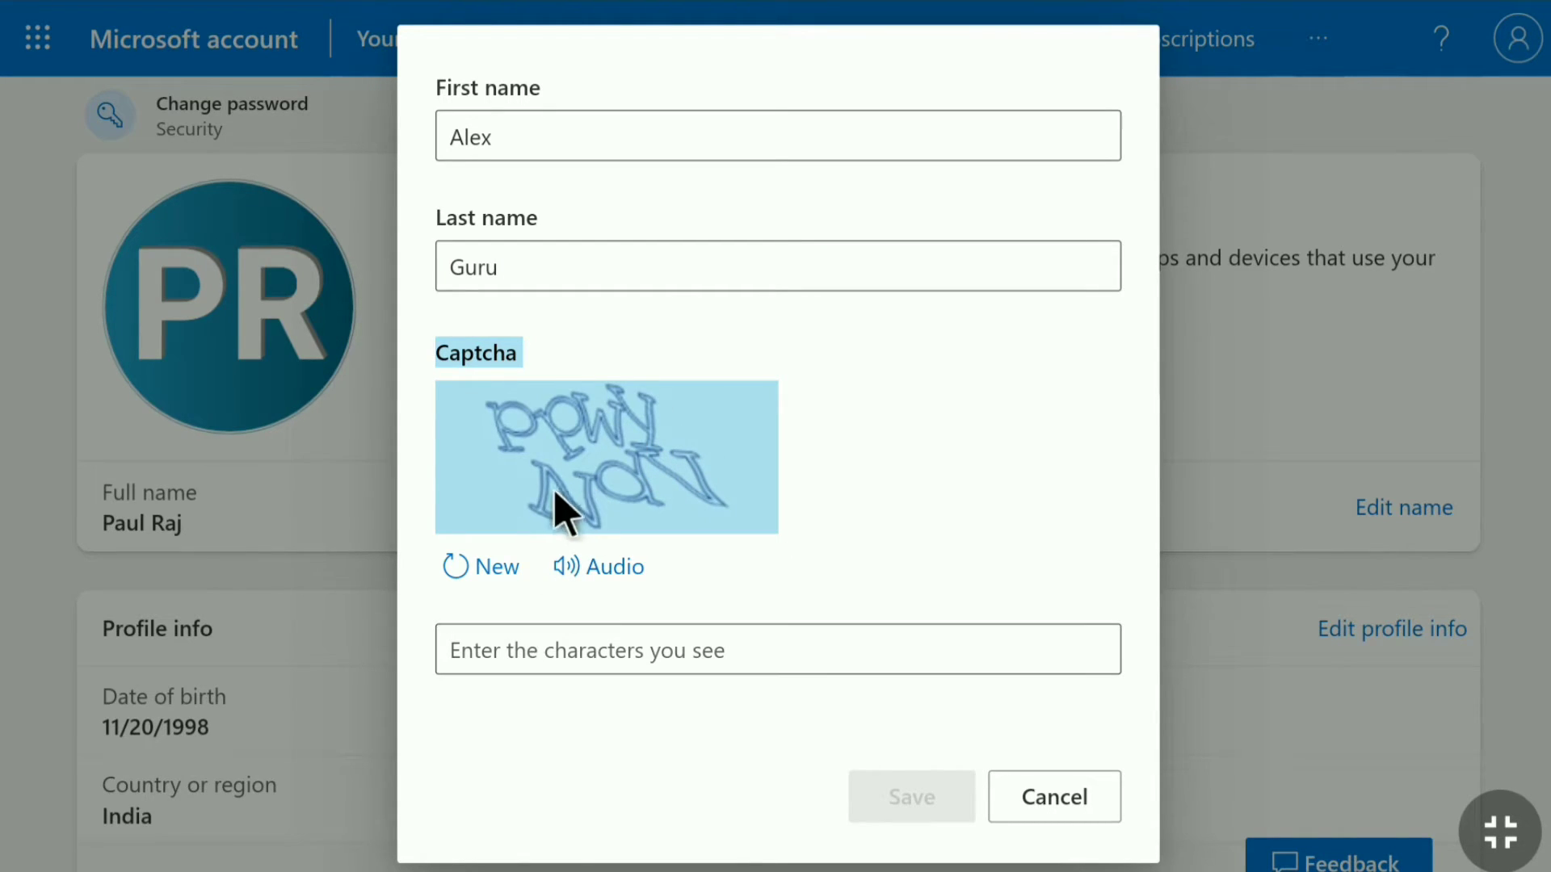
pyautogui.write('ppwyndv')
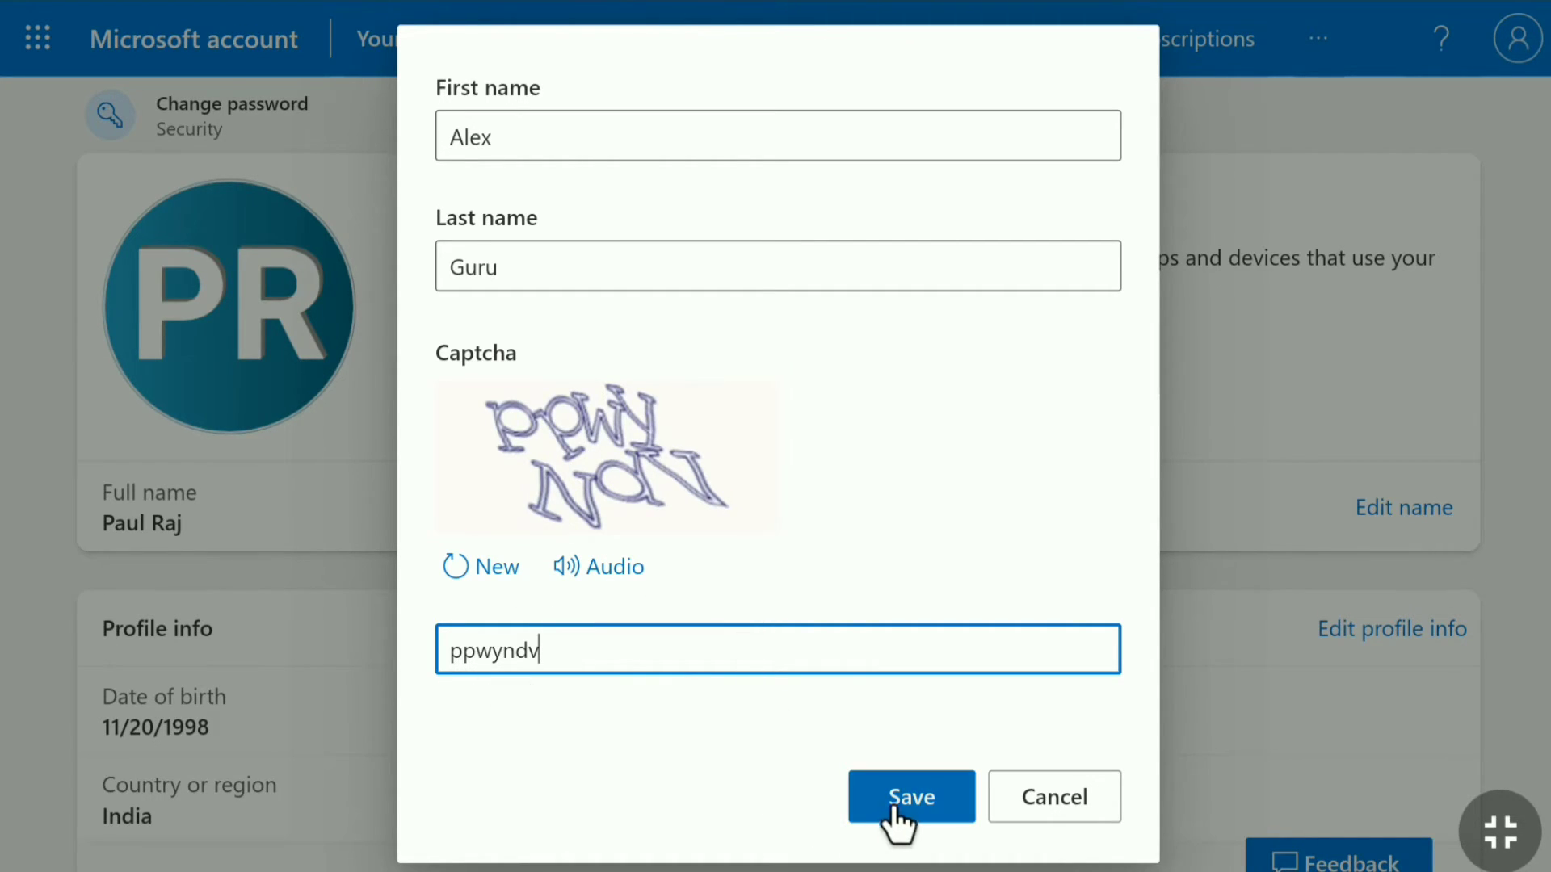
pyautogui.click(909, 796)
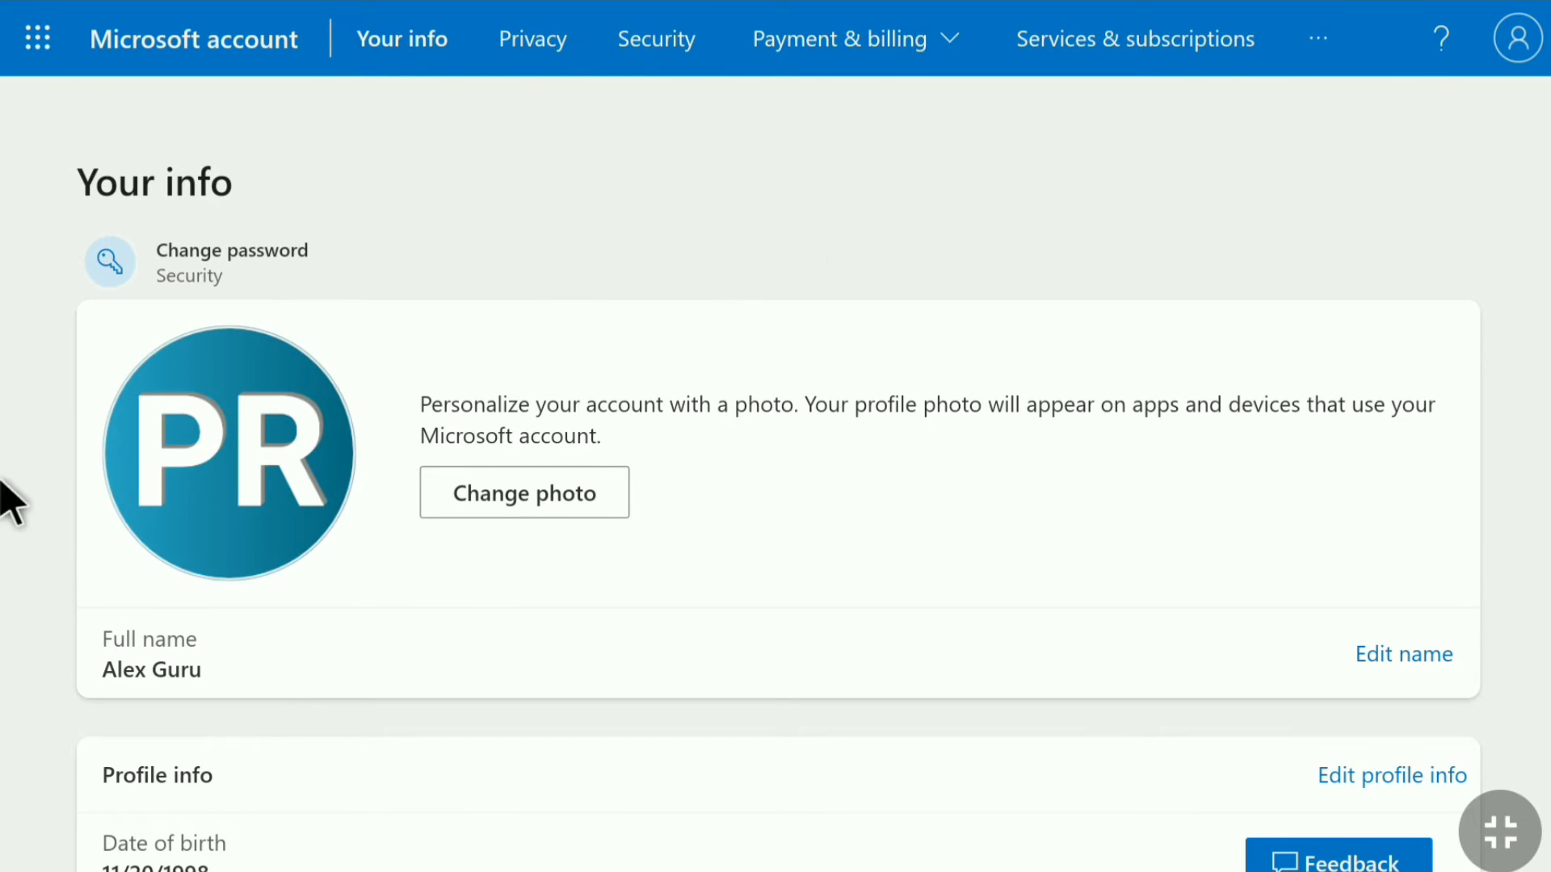
pyautogui.moveTo(134, 676)
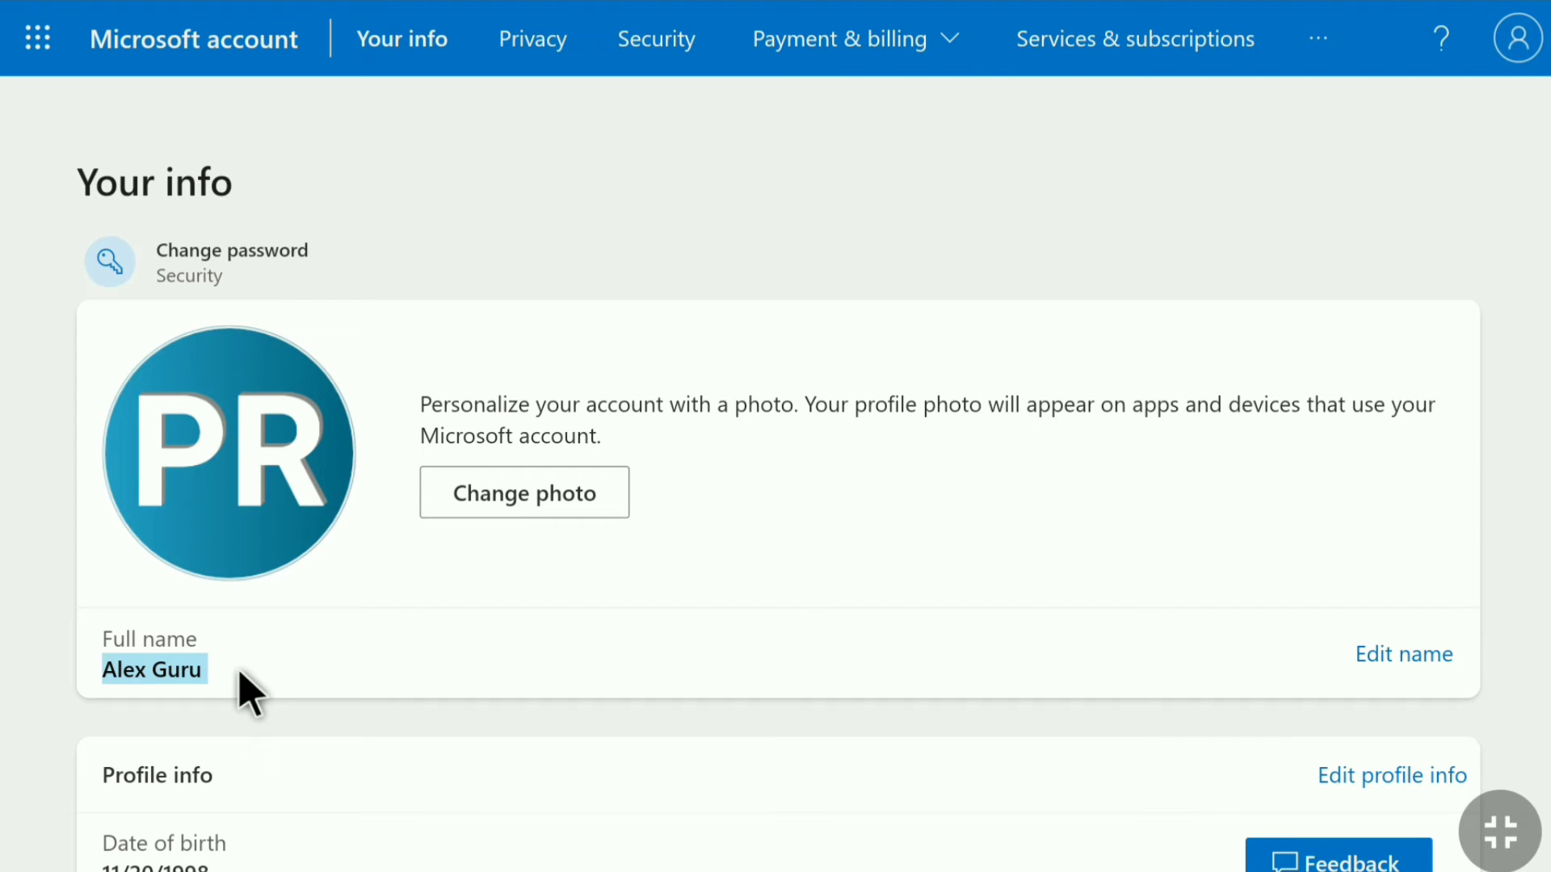
pyautogui.moveTo(261, 693)
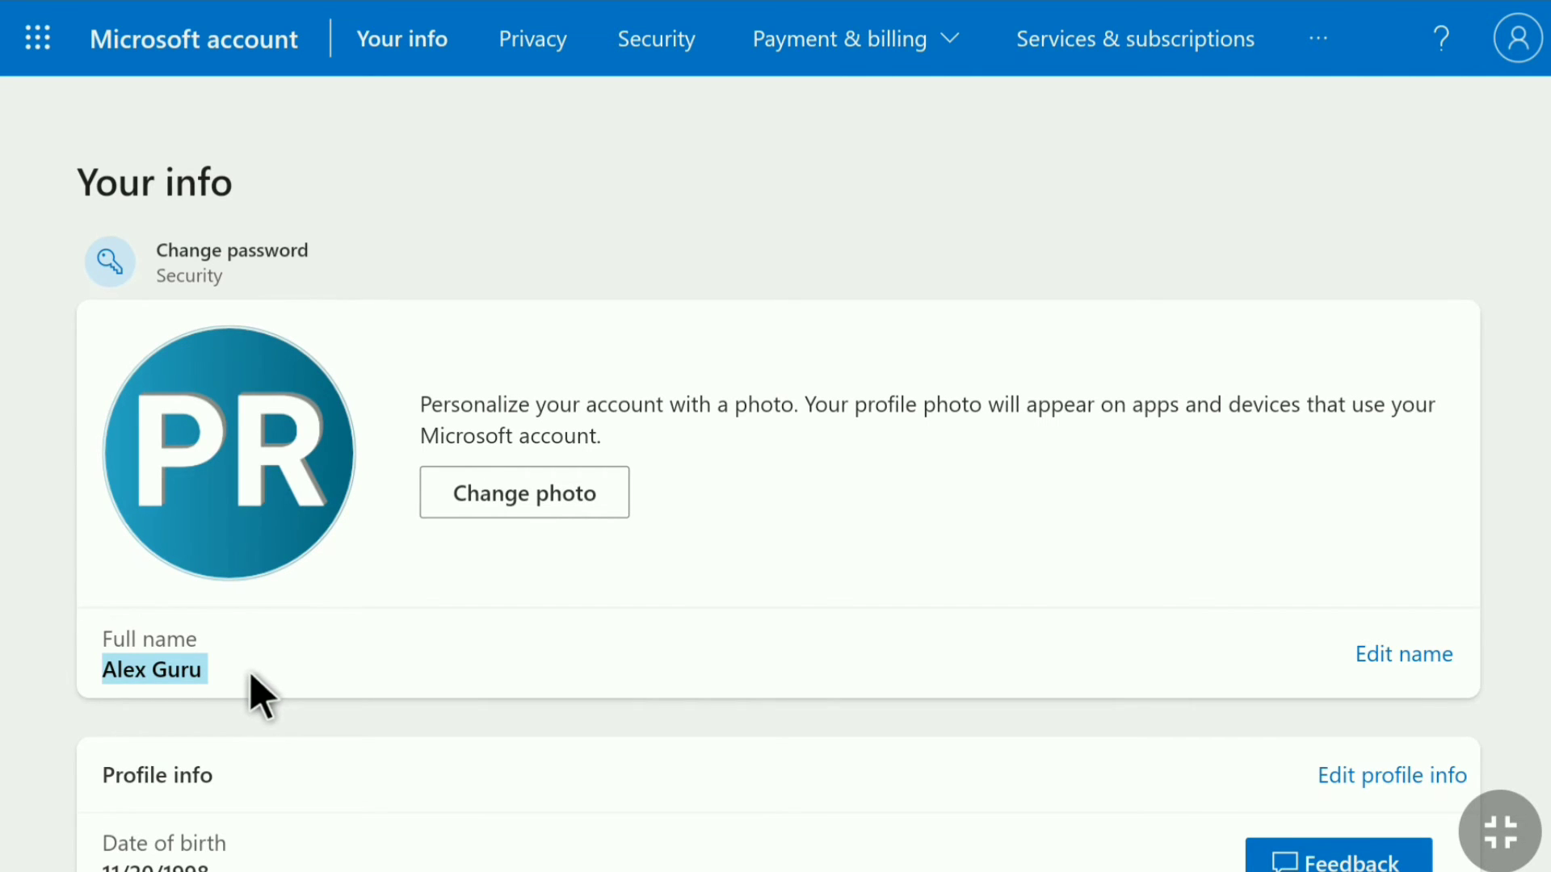